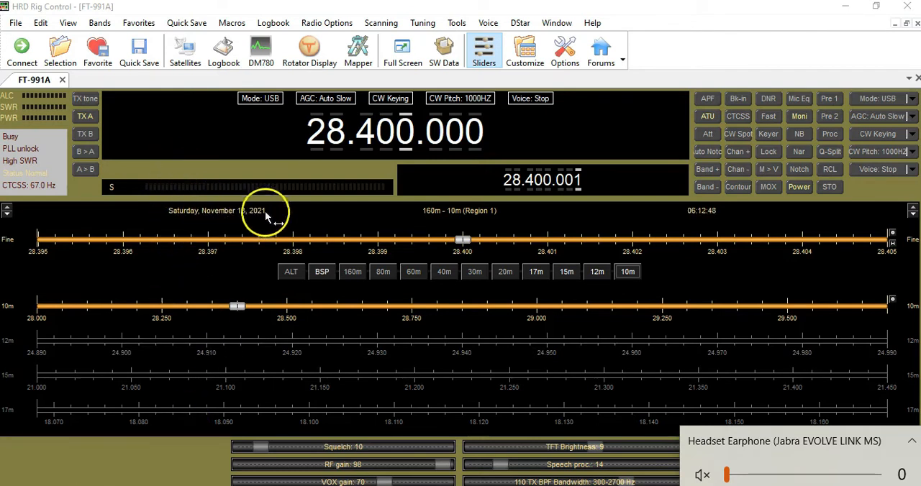
mouse_move(708, 215)
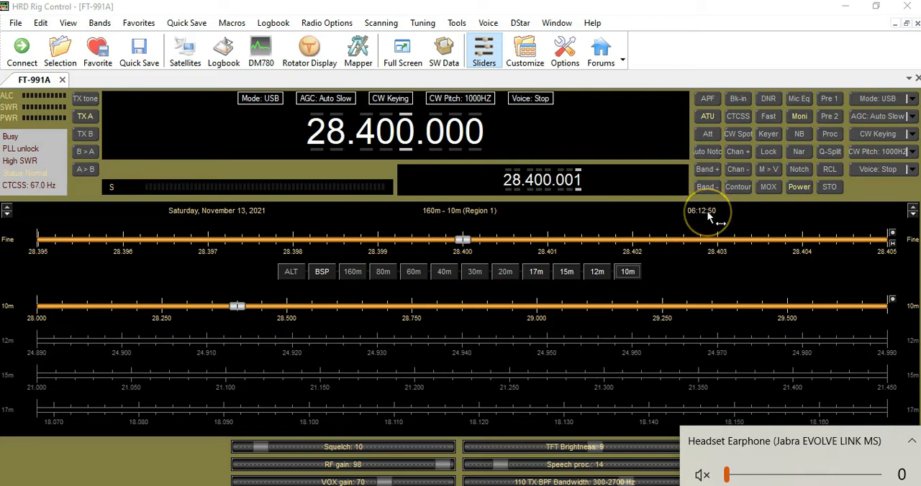
mouse_move(709, 220)
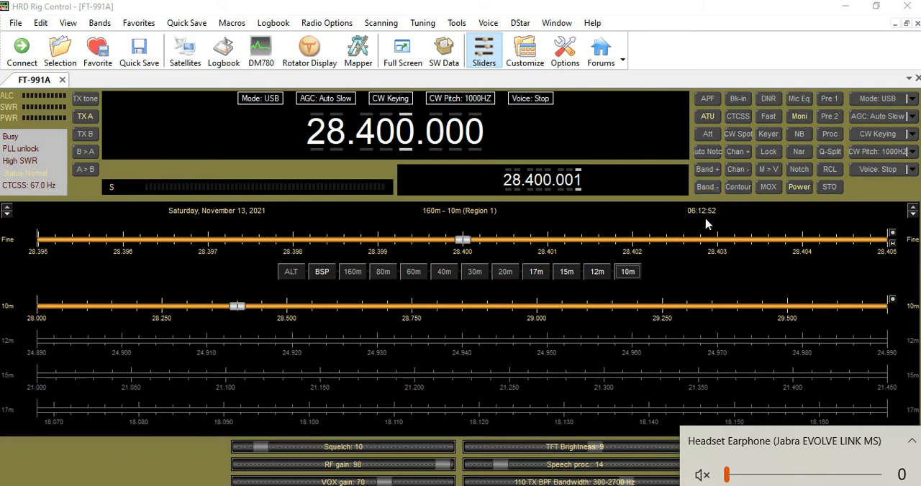
mouse_move(200, 230)
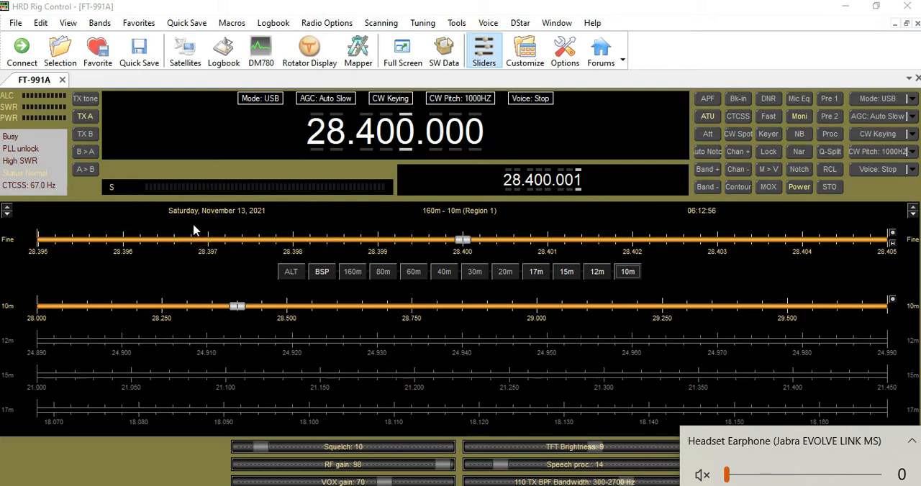
mouse_move(698, 221)
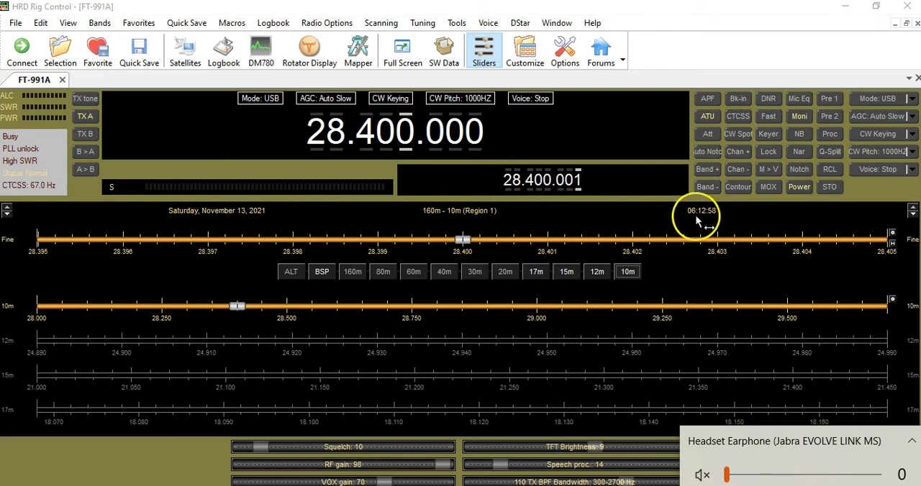
Switch the right-hand clock's Clock Format to UTC and apply it
double_click(697, 211)
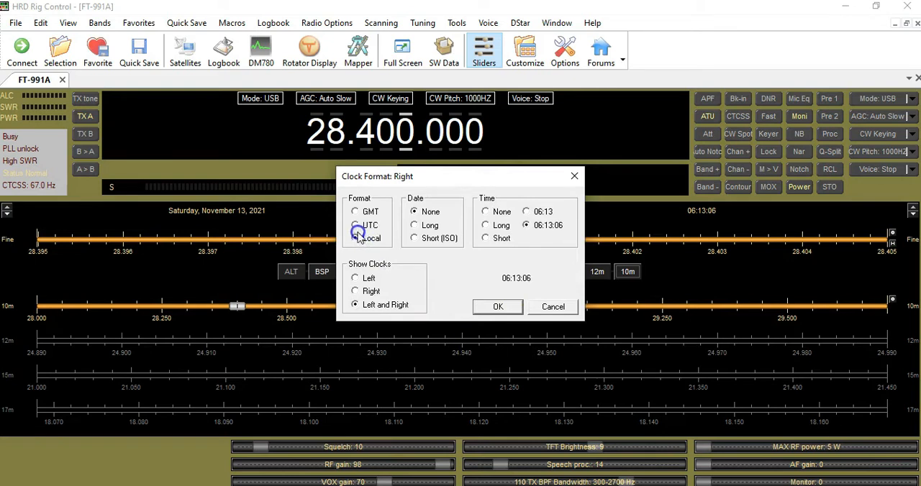
click(354, 226)
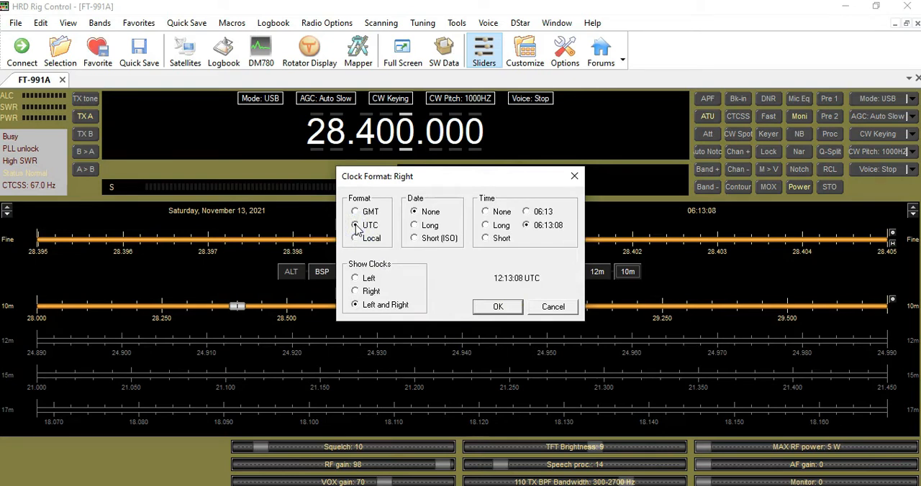
click(355, 224)
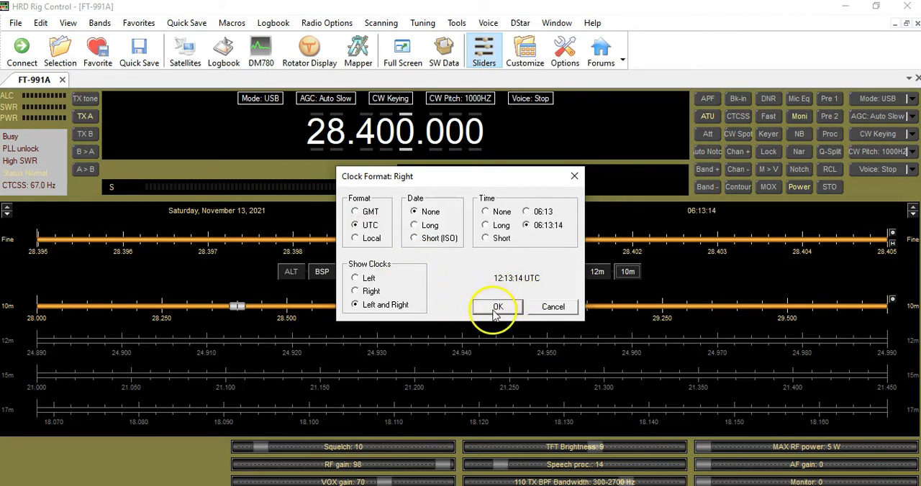
click(497, 306)
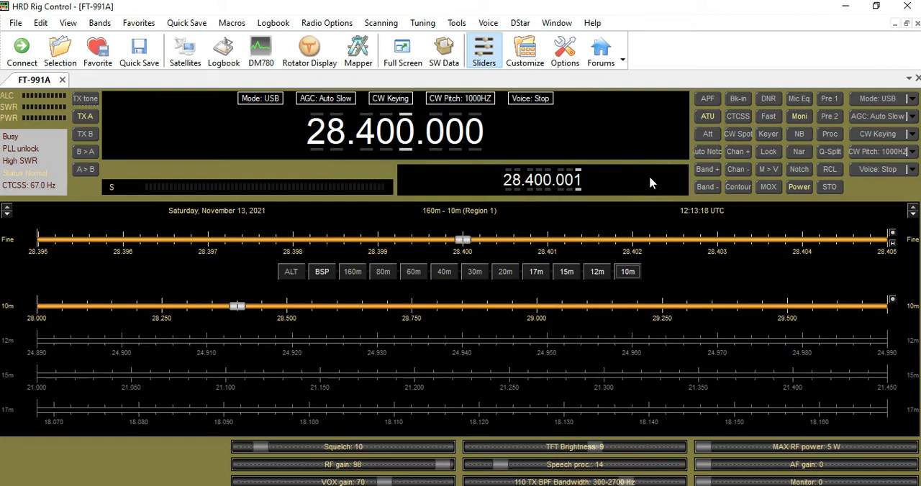
double_click(216, 211)
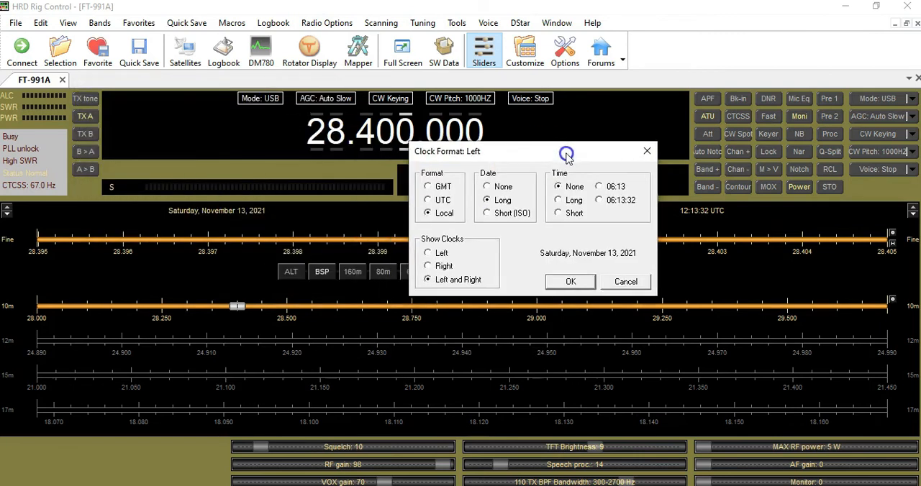
click(487, 213)
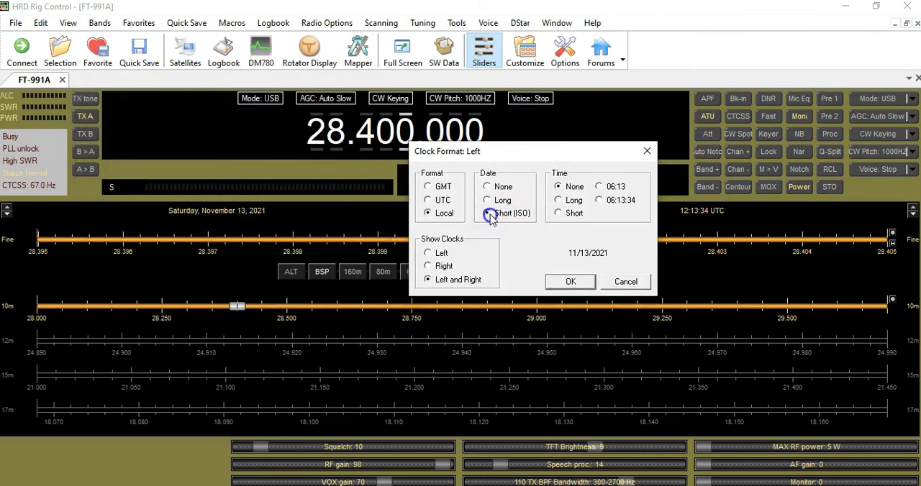
click(570, 281)
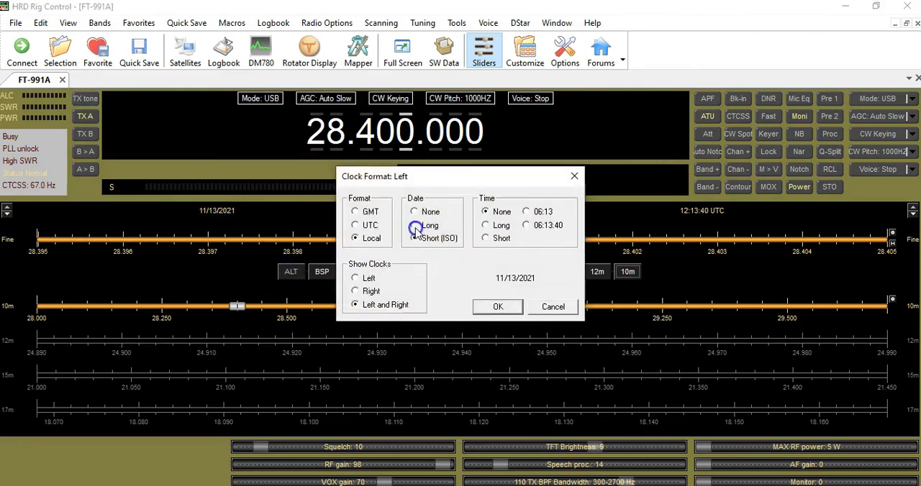
click(497, 306)
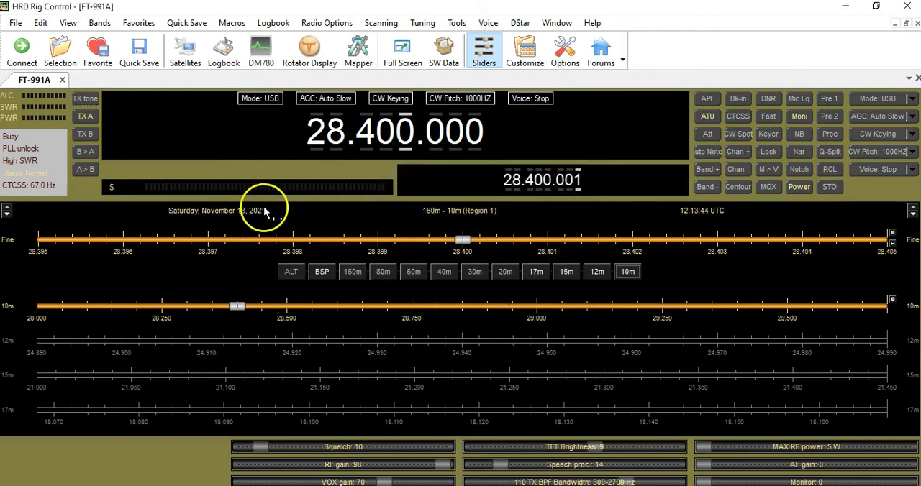
mouse_move(705, 219)
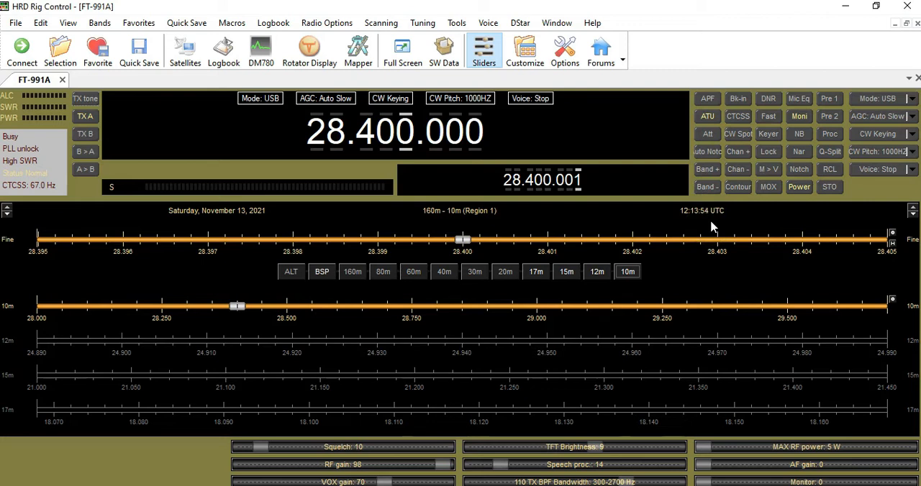
mouse_move(800, 240)
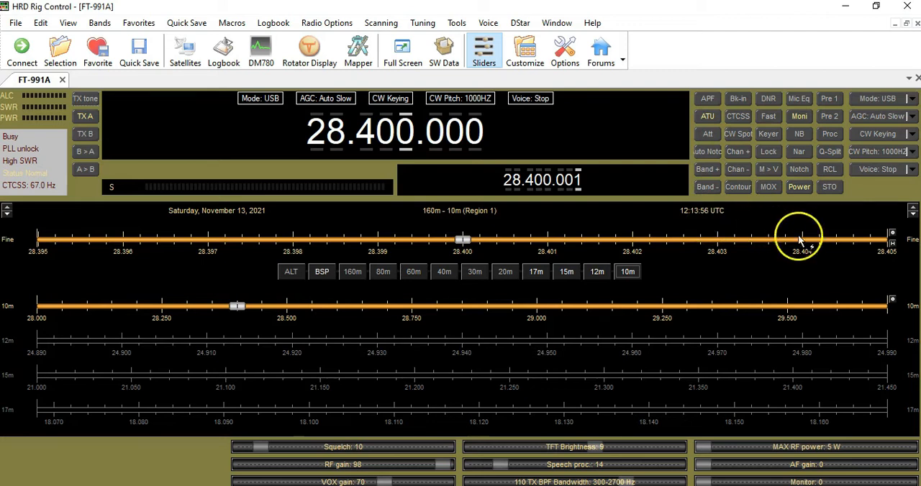
mouse_move(893, 241)
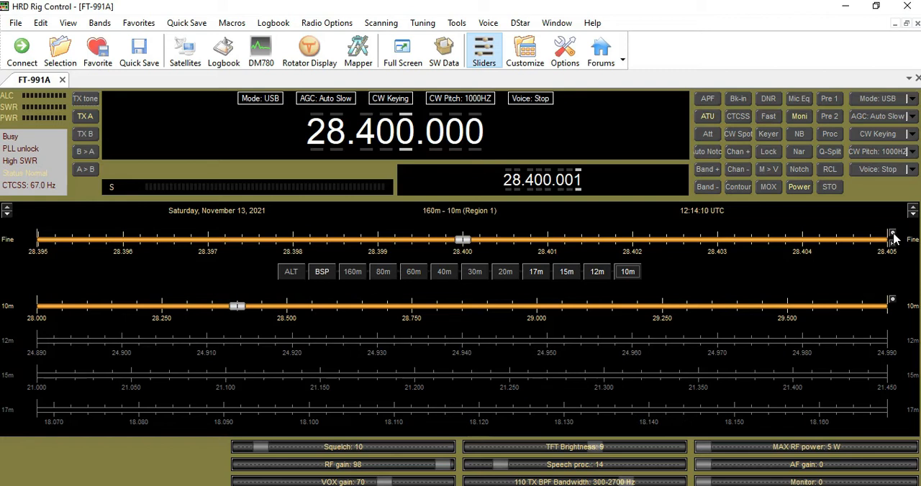
mouse_move(515, 136)
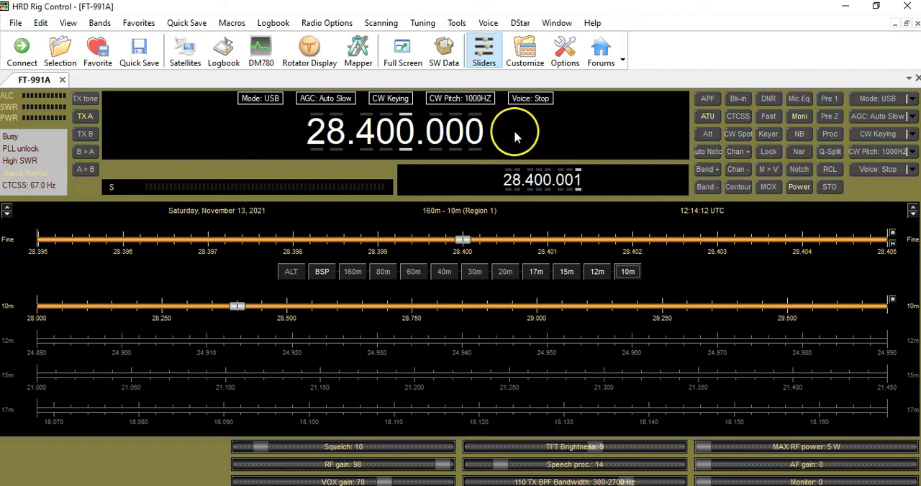
mouse_move(590, 137)
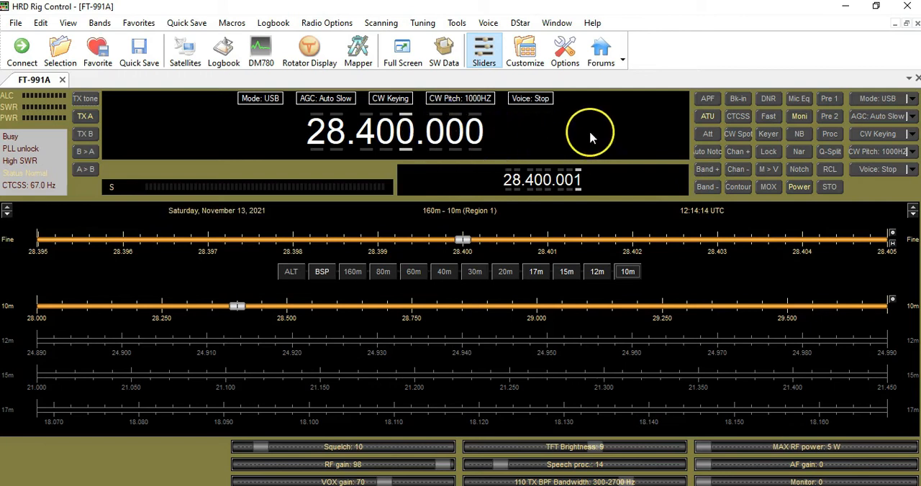
mouse_move(605, 224)
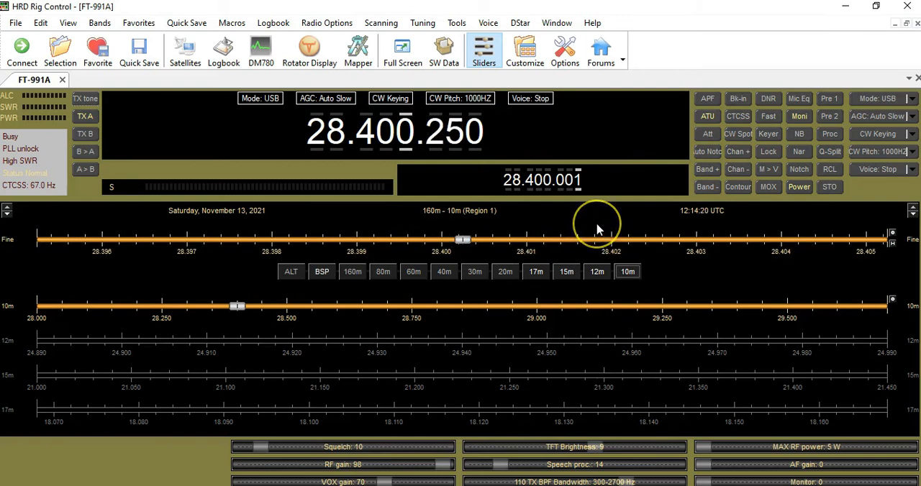
mouse_move(599, 230)
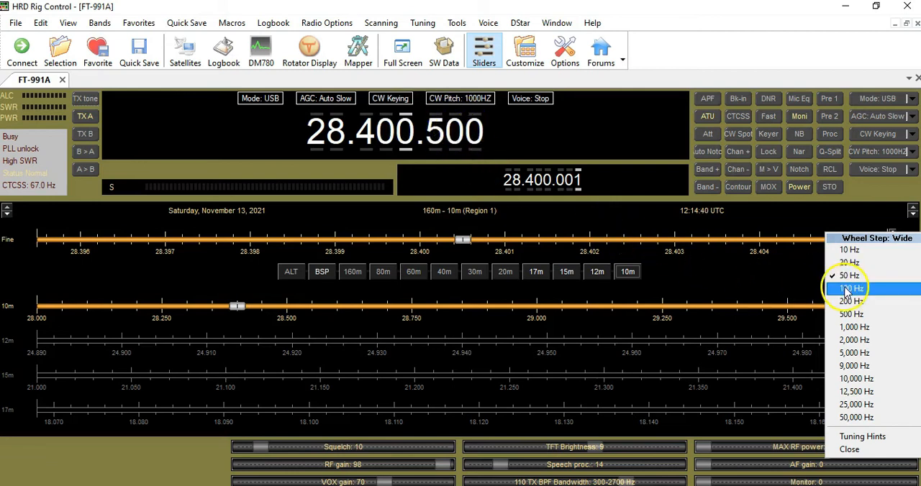
Try 100 Hz and 20 Hz wheel steps on the Fine slider, then choose 50 Hz
click(849, 288)
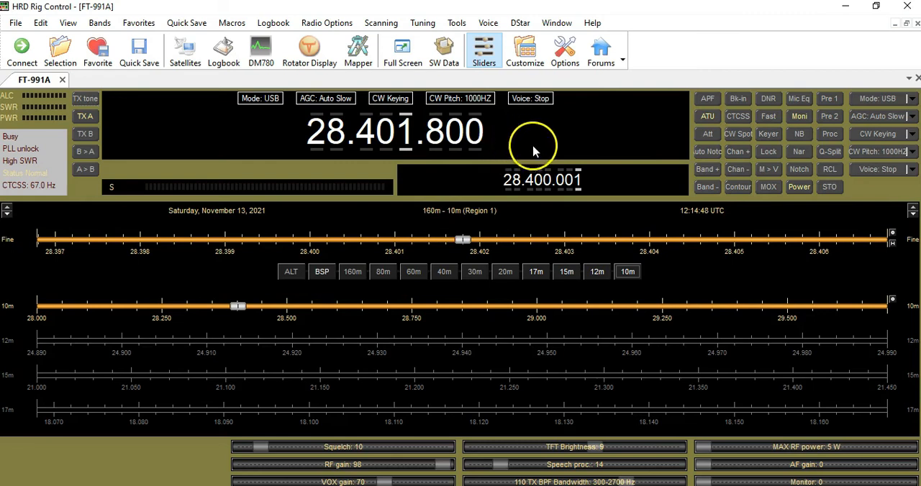
mouse_move(711, 281)
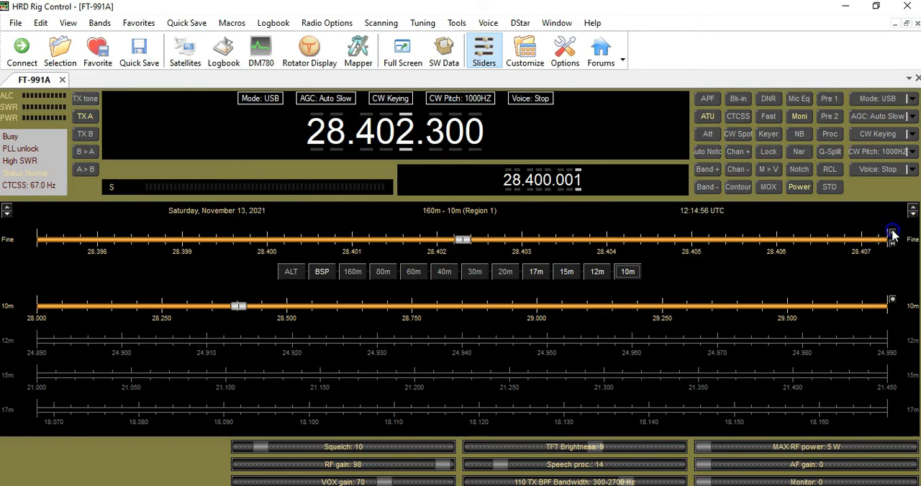
right_click(892, 235)
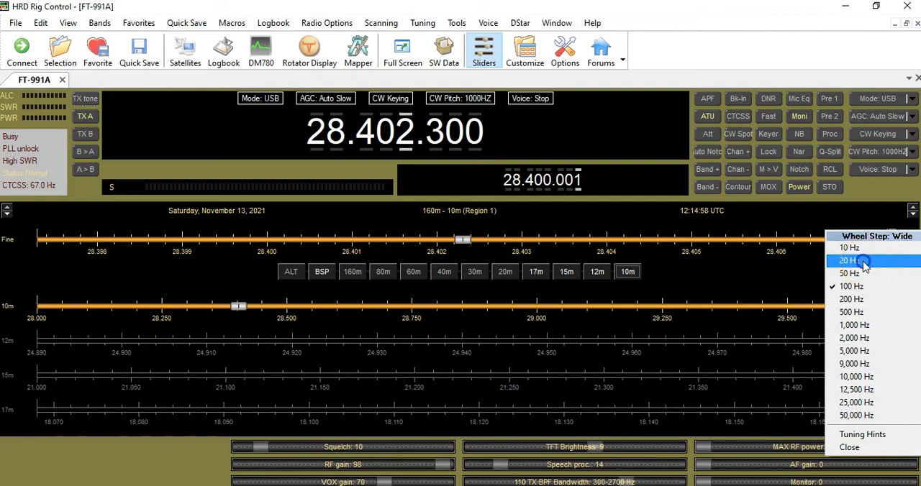
click(849, 261)
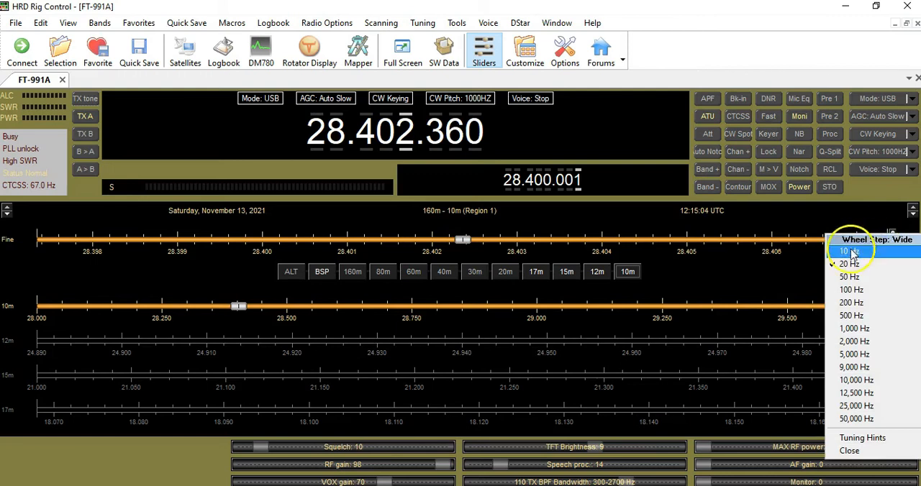
mouse_move(849, 277)
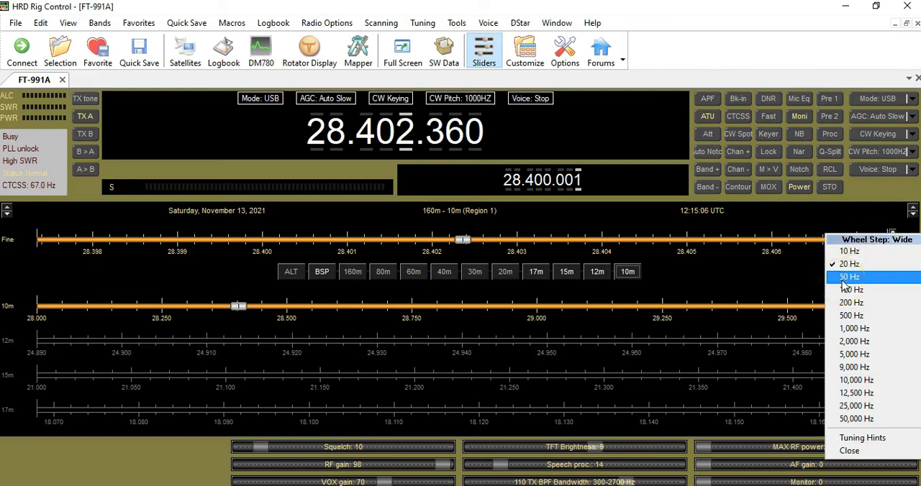
click(851, 276)
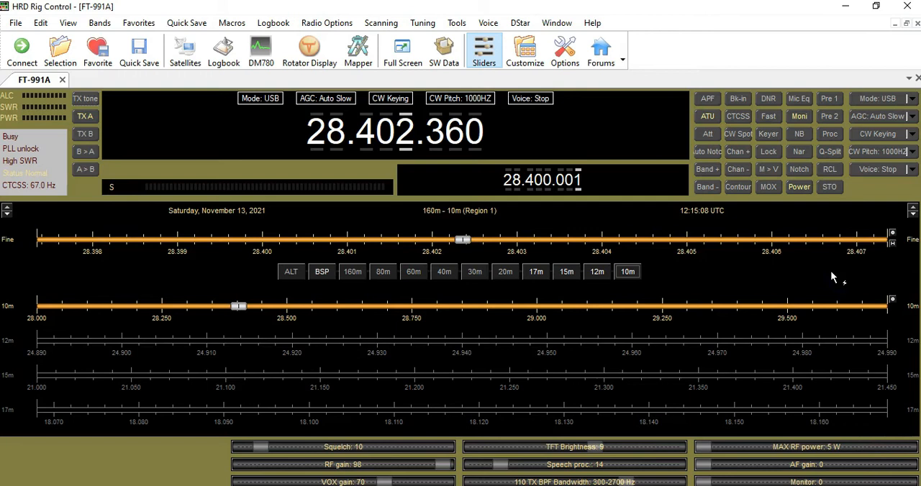
mouse_move(15, 277)
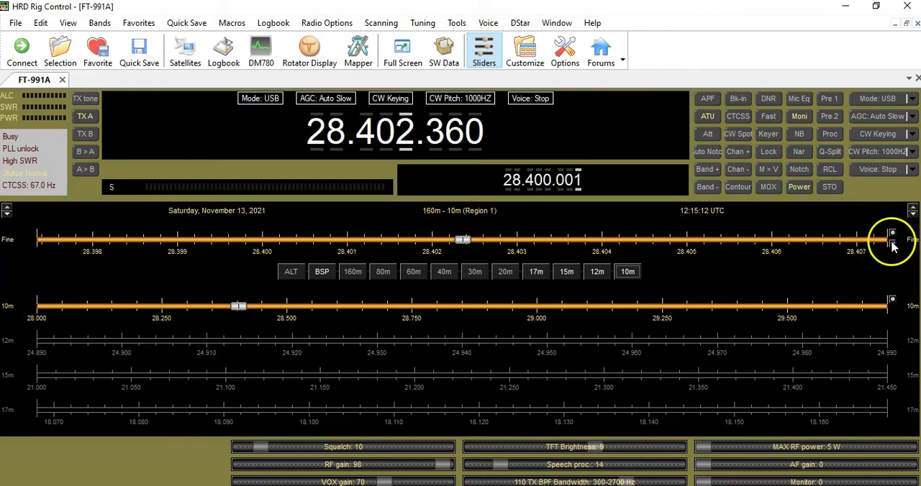
click(892, 234)
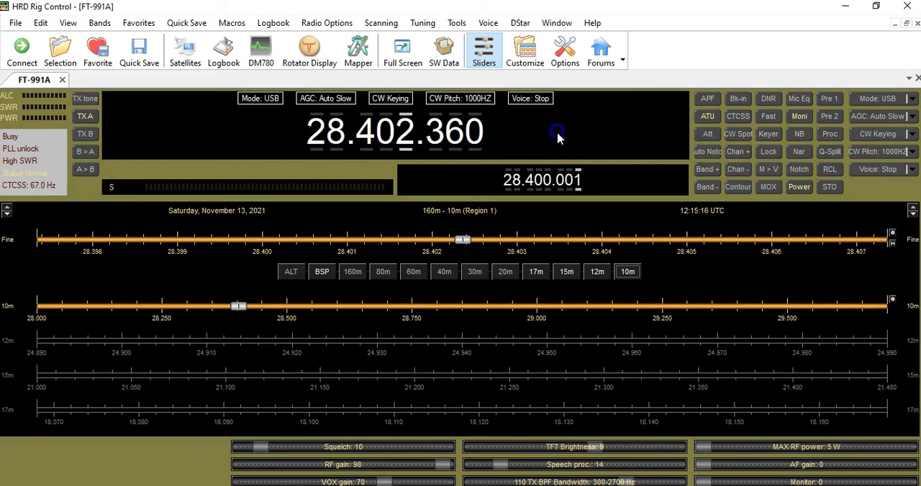
mouse_move(403, 140)
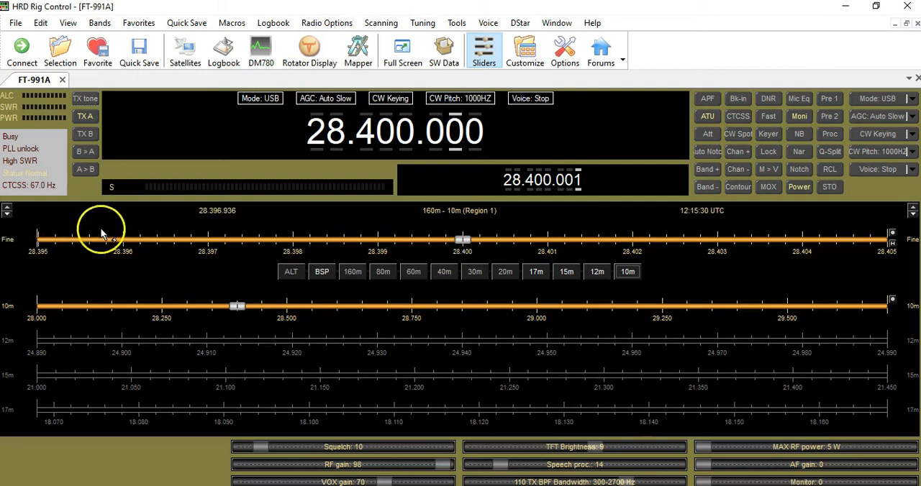
mouse_move(877, 268)
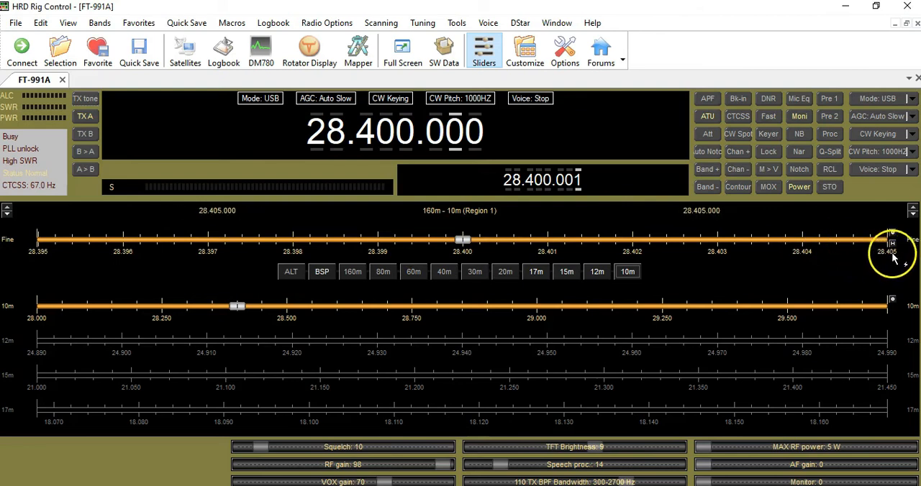
Show the Fine slider's Wide Range menu, with 10 kHz currently selected
click(892, 245)
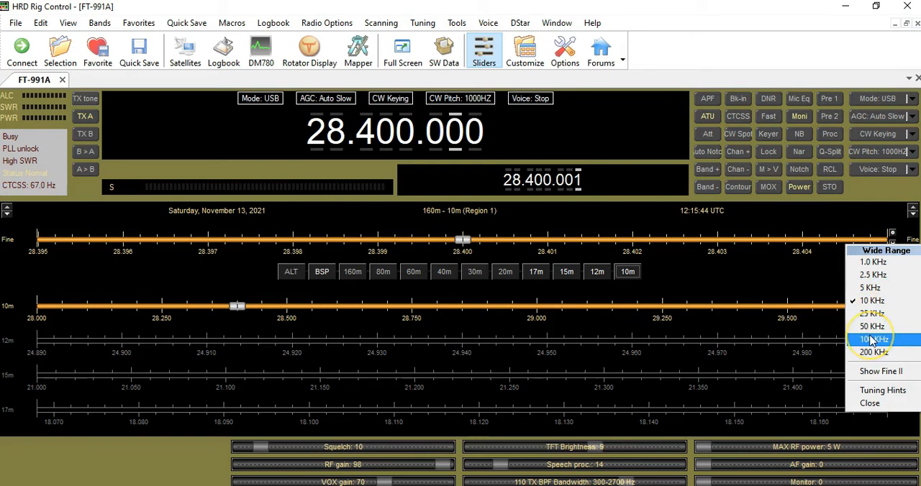
mouse_move(75, 270)
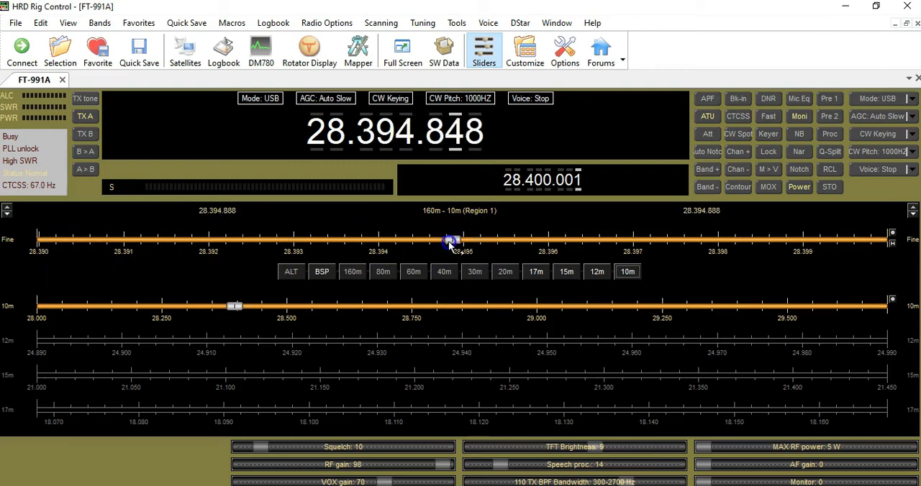
Drag the Fine slider down to about 28.394 MHz, then back up near 28.400 MHz
drag(451, 241, 423, 241)
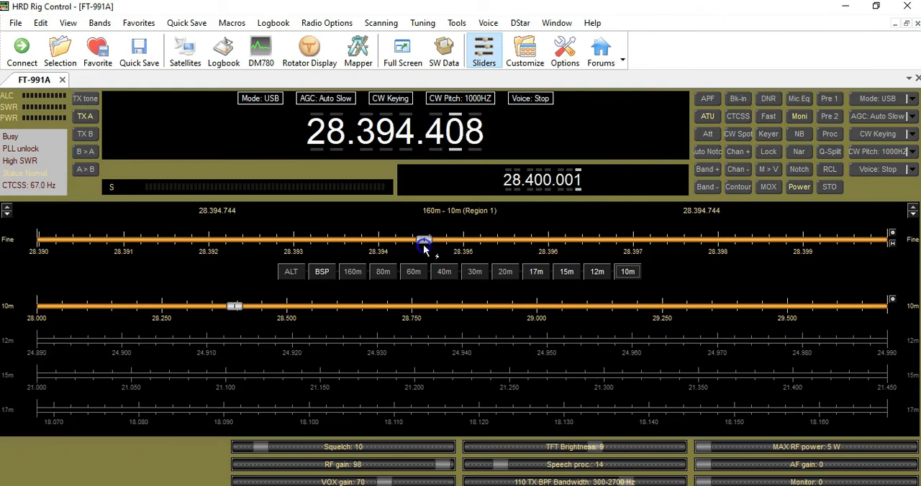
drag(424, 241, 39, 237)
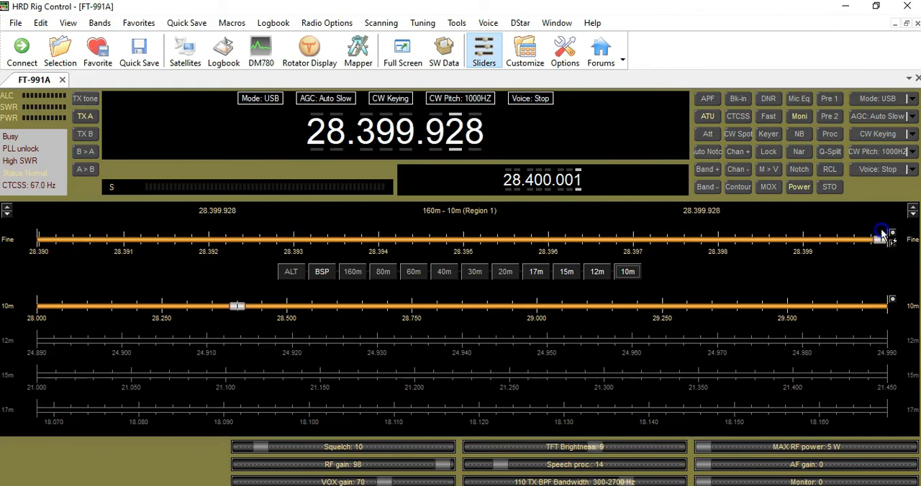
drag(881, 238, 410, 241)
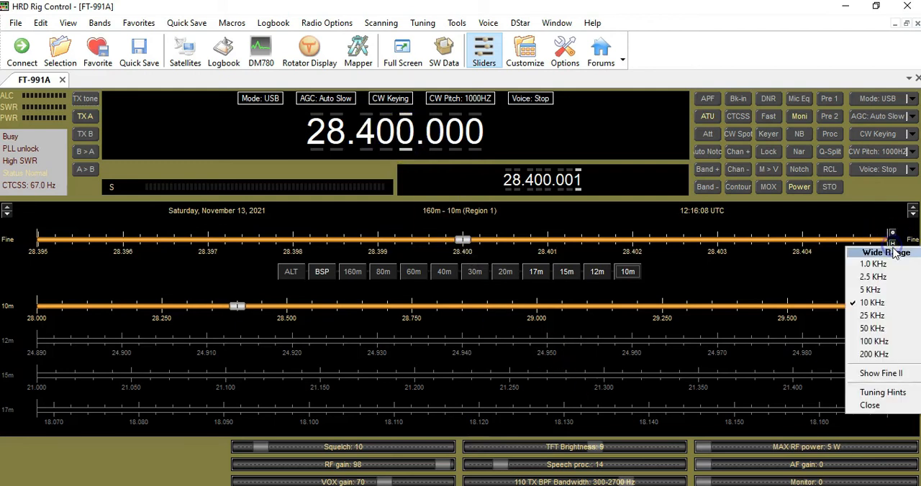
mouse_move(873, 264)
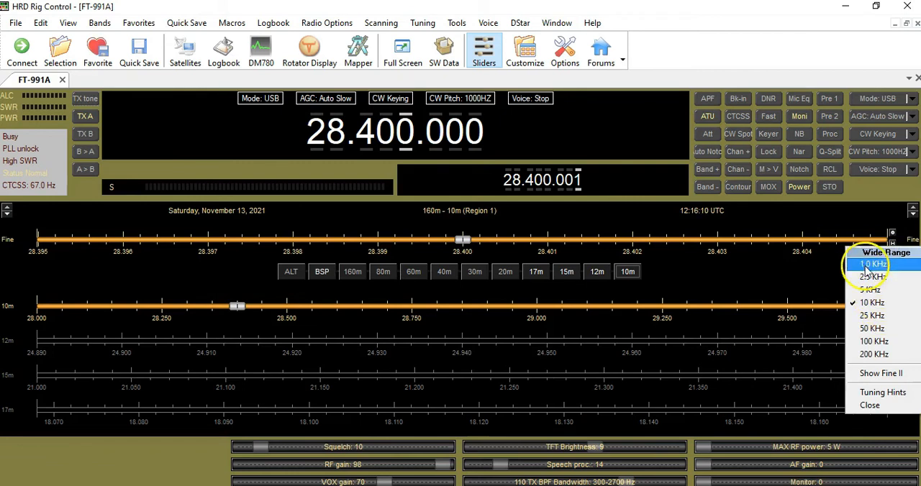
Choose a 1.0 kHz Fine range and tune between 28.3996 and 28.4004 MHz
click(874, 264)
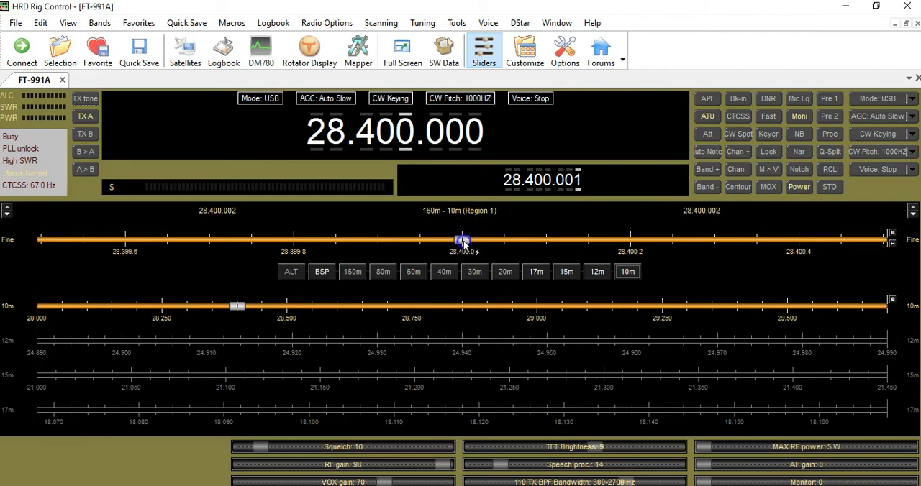
drag(462, 240, 99, 239)
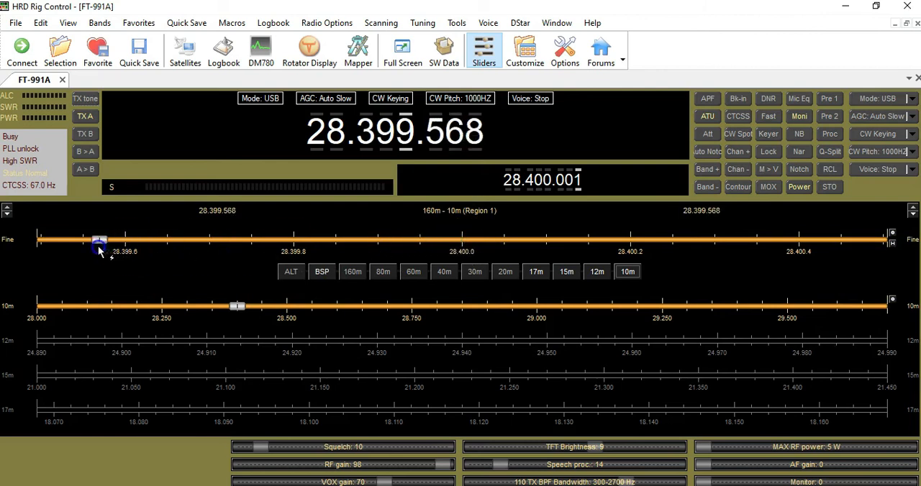
drag(99, 240, 75, 240)
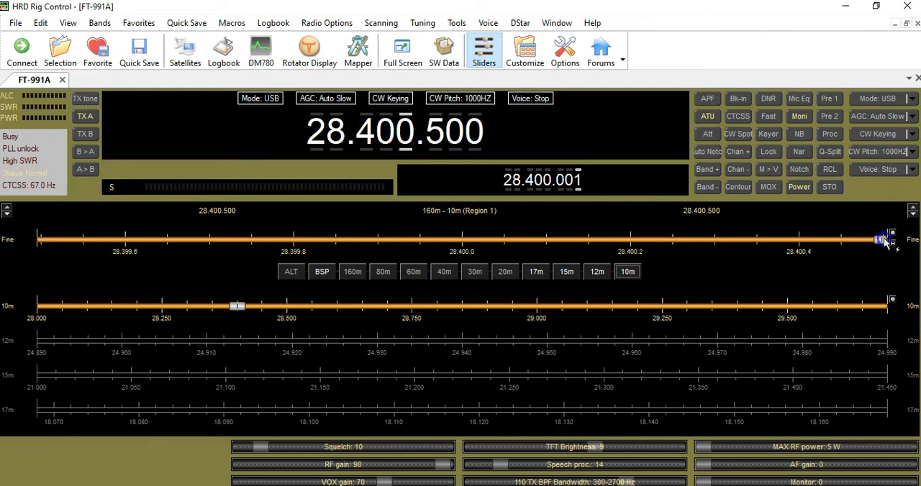
drag(882, 239, 462, 241)
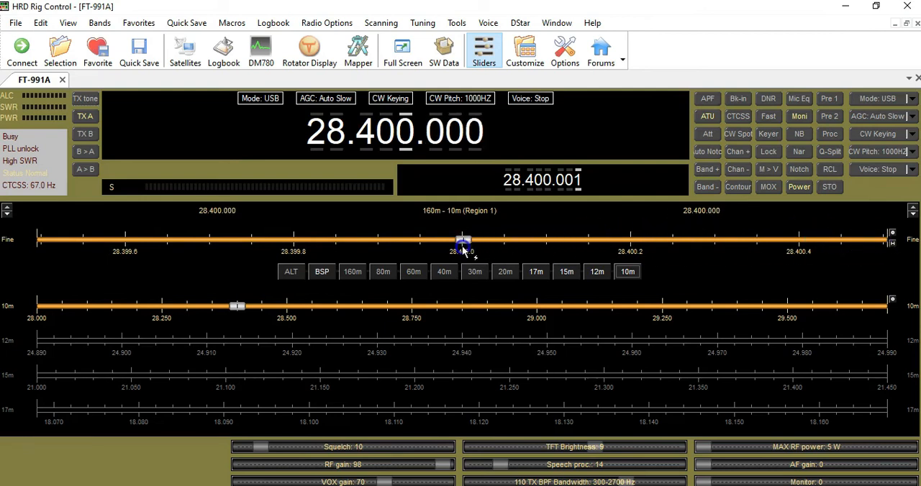
drag(464, 241, 665, 241)
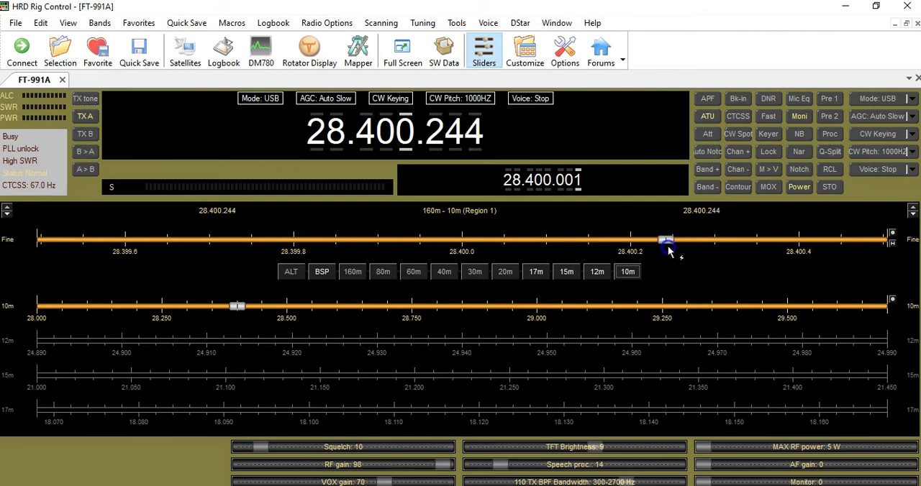
drag(666, 241, 286, 241)
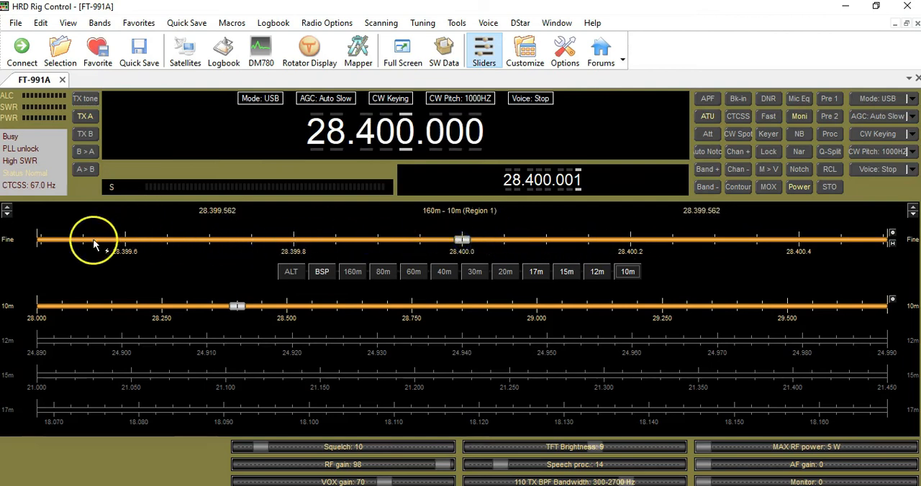
drag(97, 241, 460, 241)
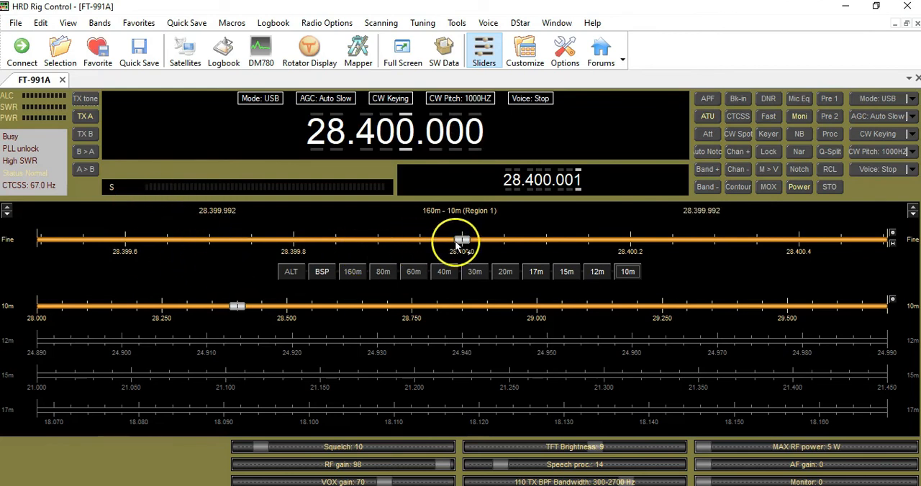
drag(460, 240, 541, 240)
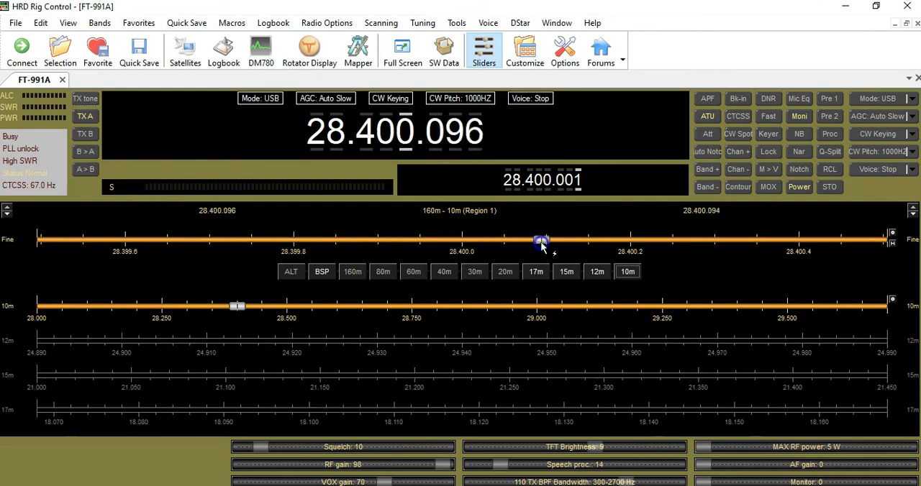
Pick 10 KHz from the Wide Range menu, with the frequency at 28.400.000
click(892, 238)
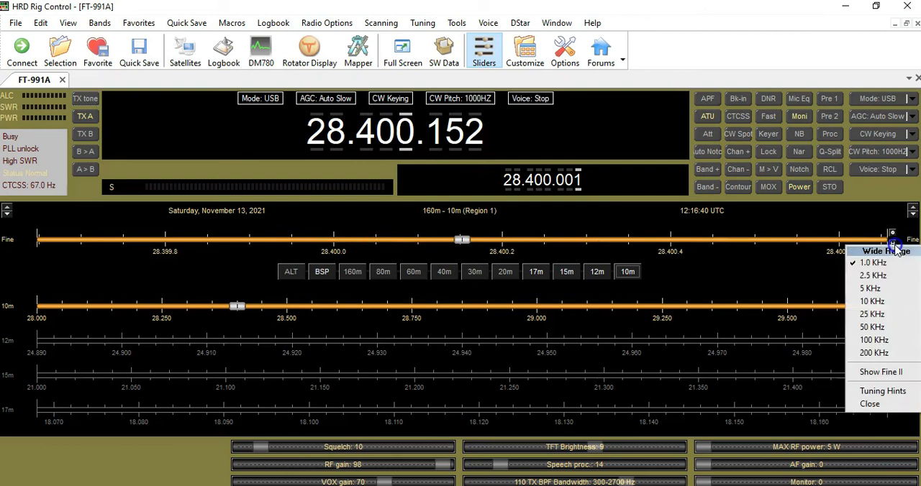
mouse_move(876, 300)
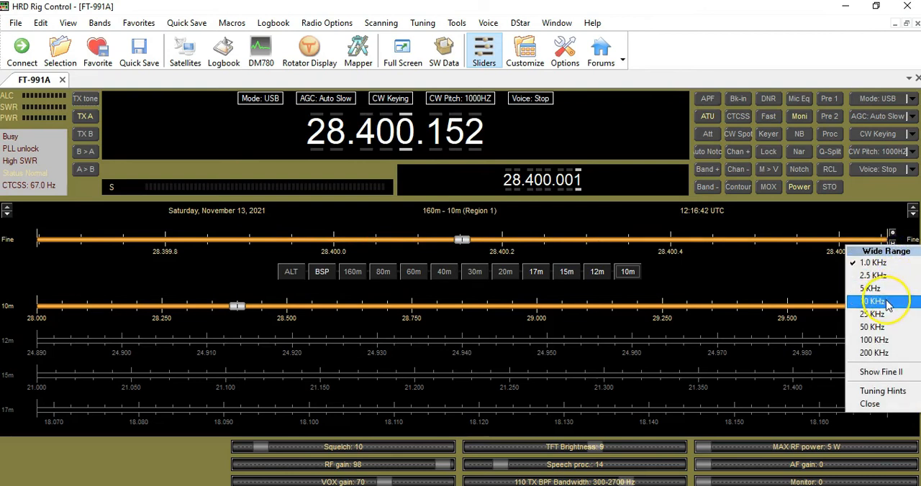
click(872, 301)
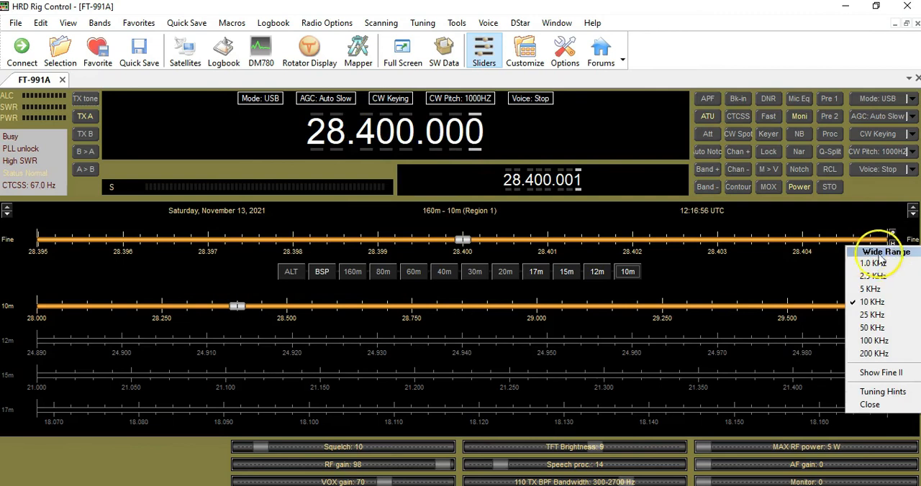
mouse_move(49, 250)
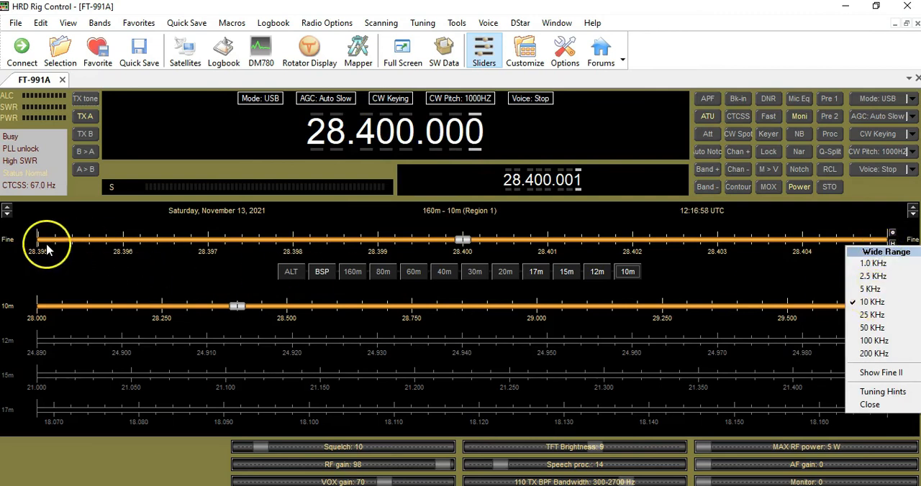
mouse_move(329, 249)
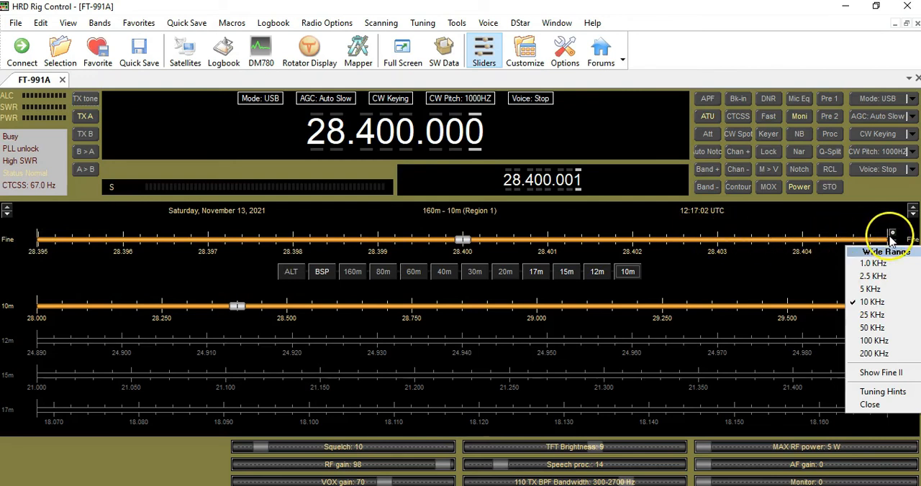
mouse_move(883, 302)
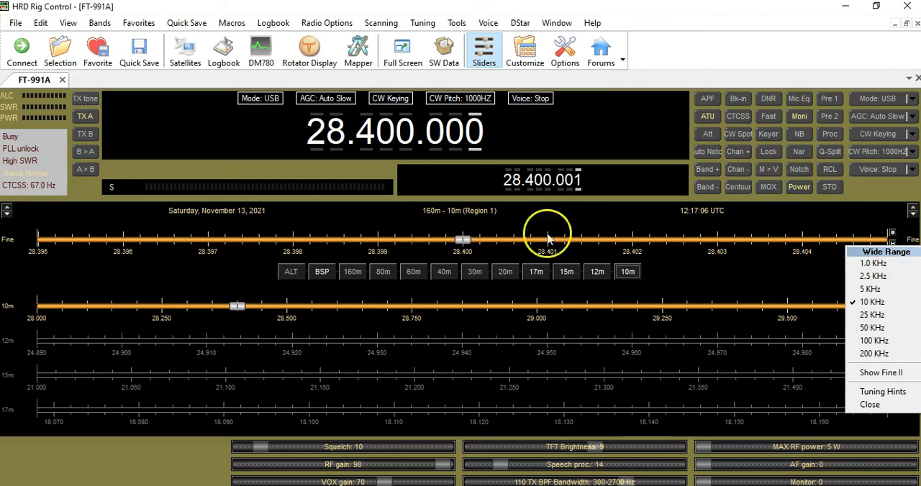
Check that the Wheel Step menu has 50 Hz selected, then close it
click(892, 238)
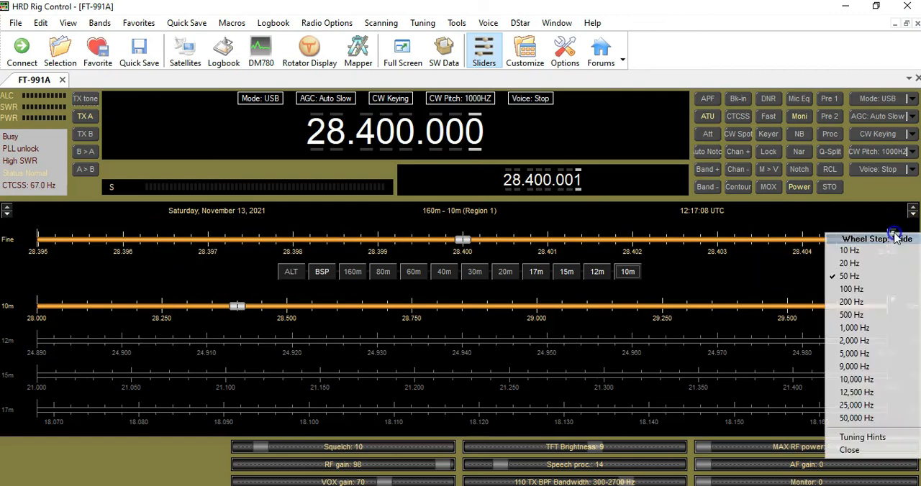
mouse_move(543, 147)
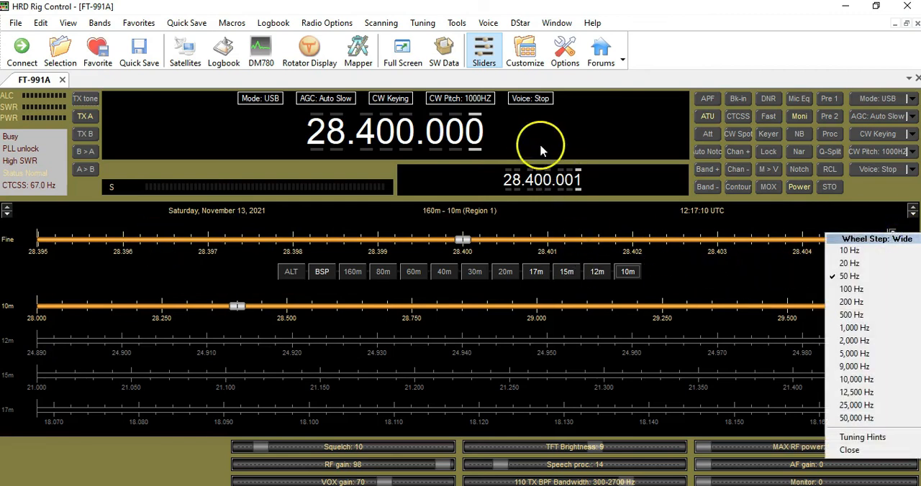
mouse_move(694, 279)
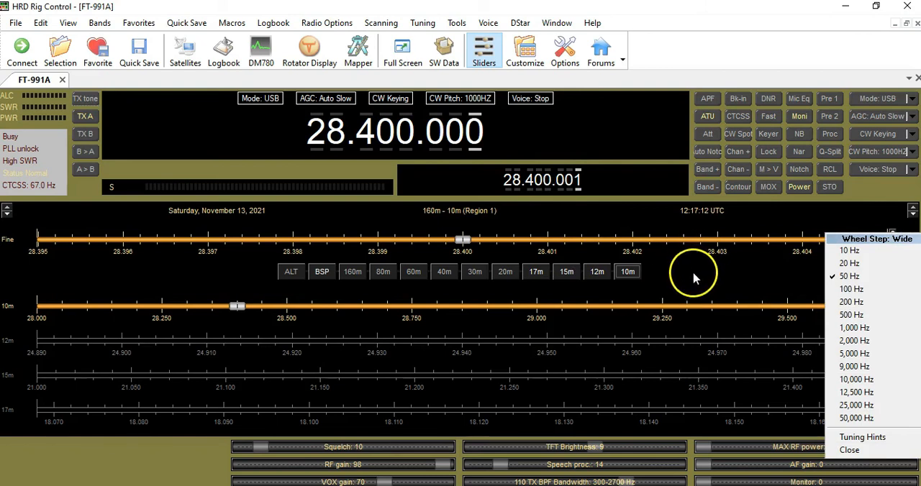
mouse_move(457, 136)
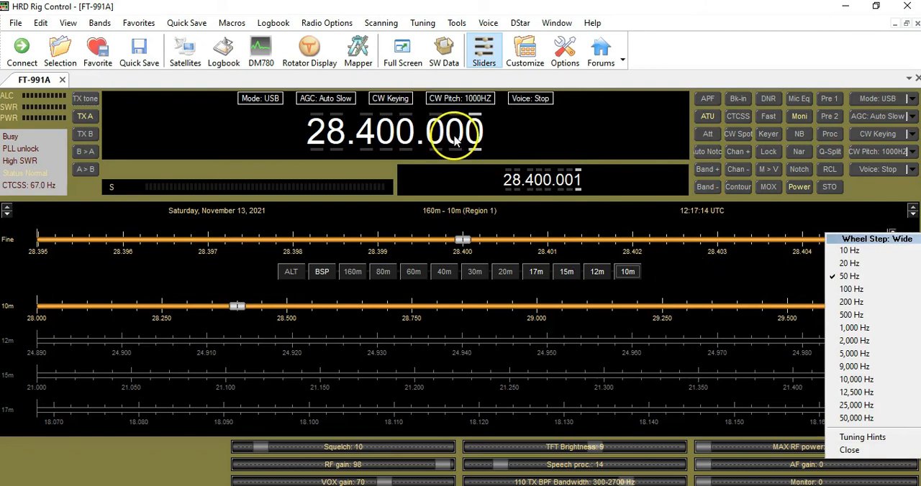
click(849, 276)
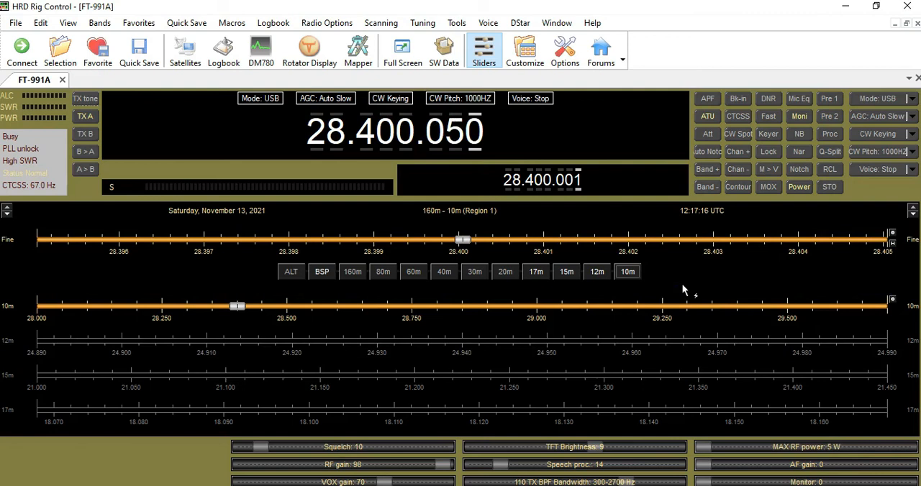